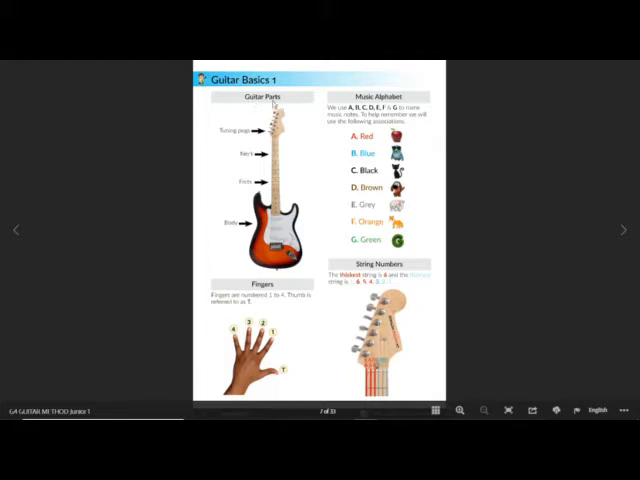
mouse_move(303, 113)
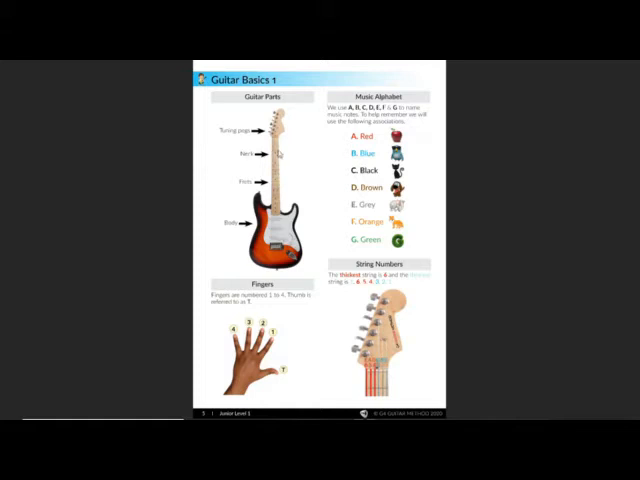
mouse_move(278, 152)
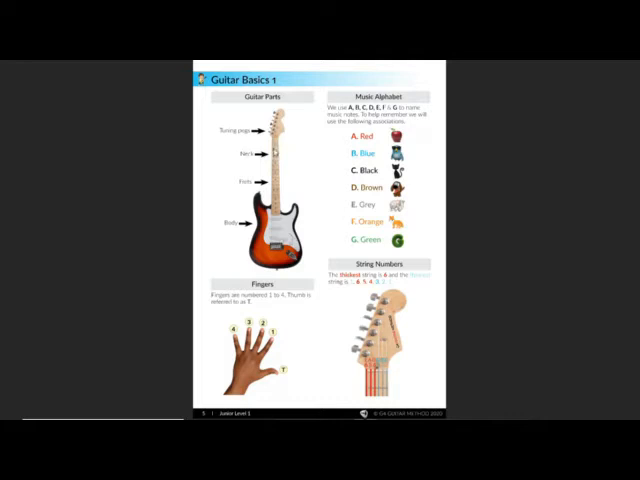
mouse_move(278, 155)
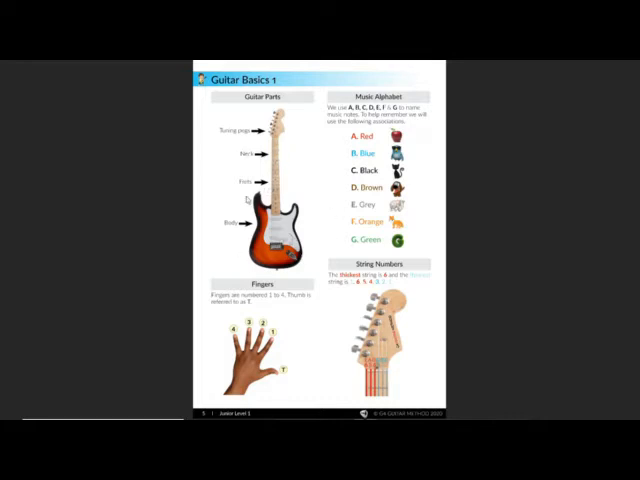
mouse_move(307, 174)
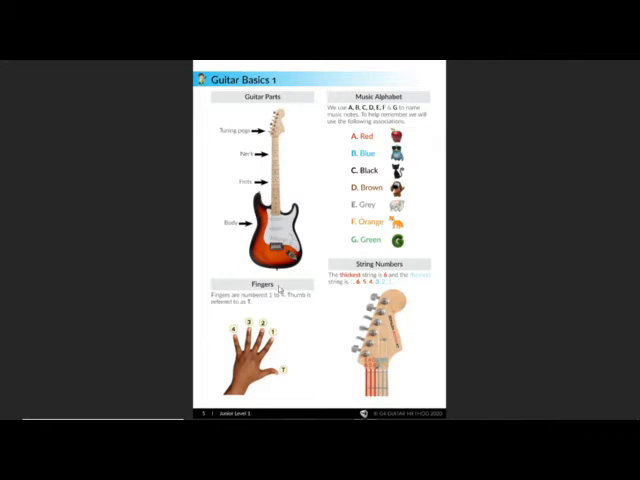
mouse_move(286, 326)
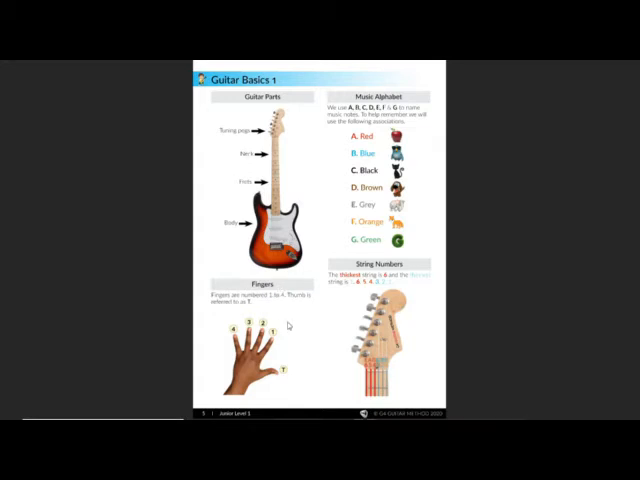
mouse_move(289, 325)
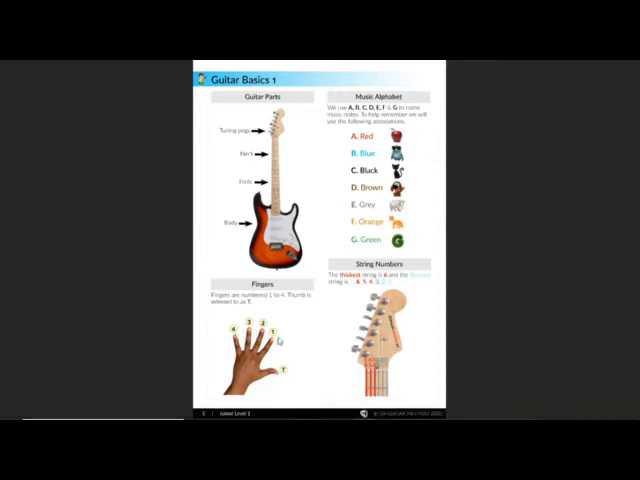
mouse_move(278, 341)
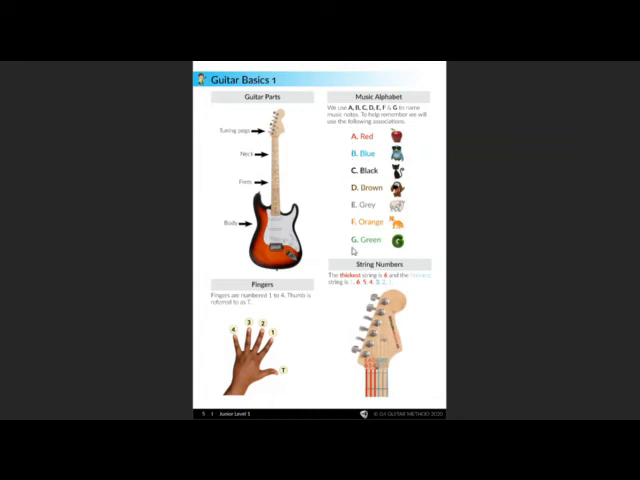
mouse_move(388, 256)
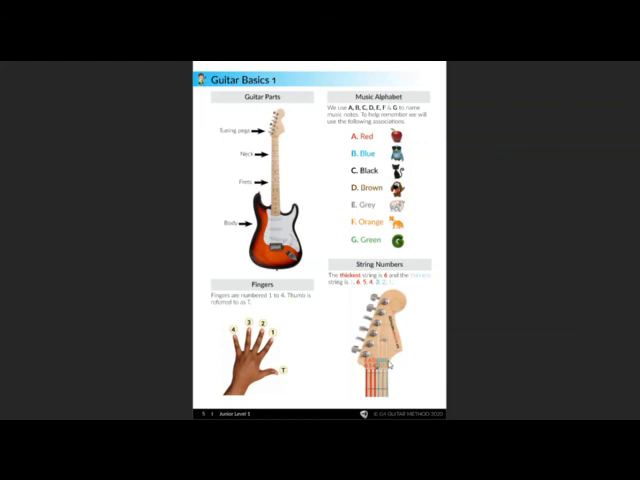
mouse_move(375, 360)
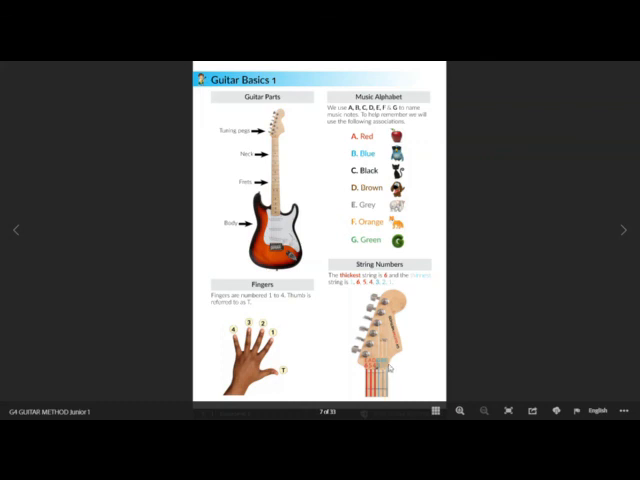
mouse_move(388, 367)
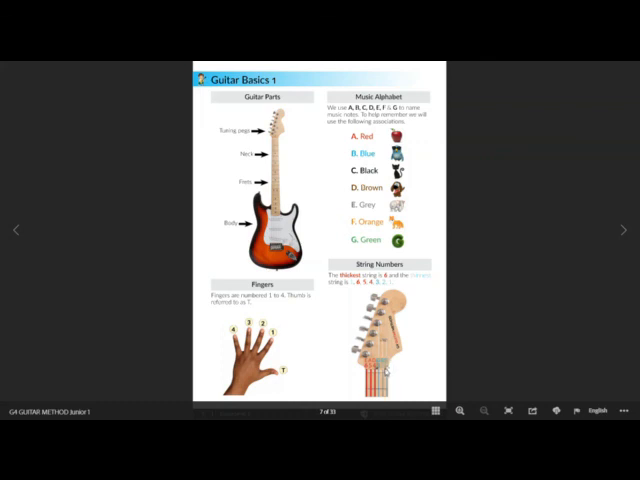
mouse_move(412, 360)
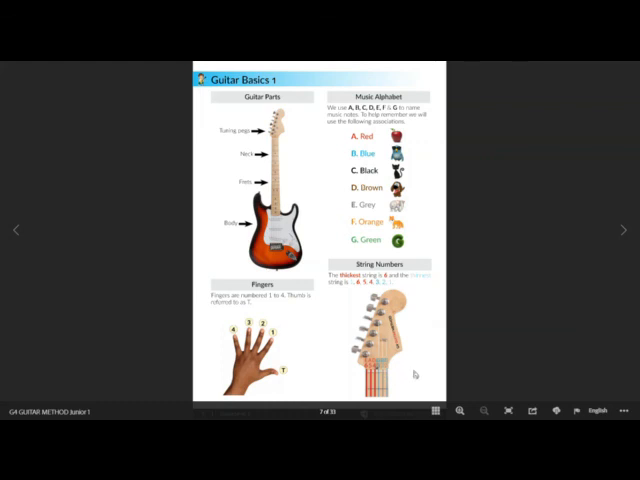
mouse_move(490, 339)
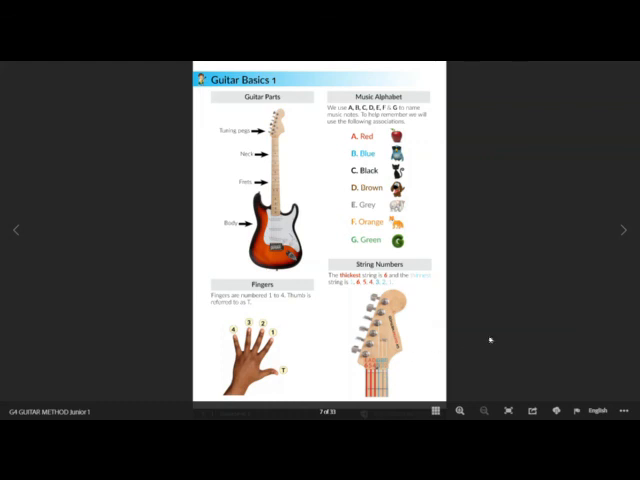